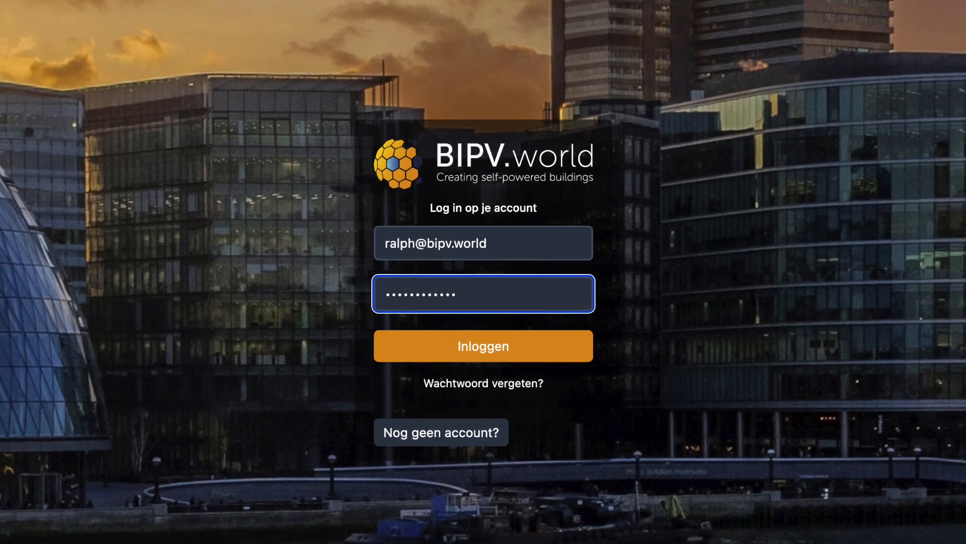
# Submit the filled-in email and password with Inloggen to reach the dashboard.
pyautogui.click(483, 345)
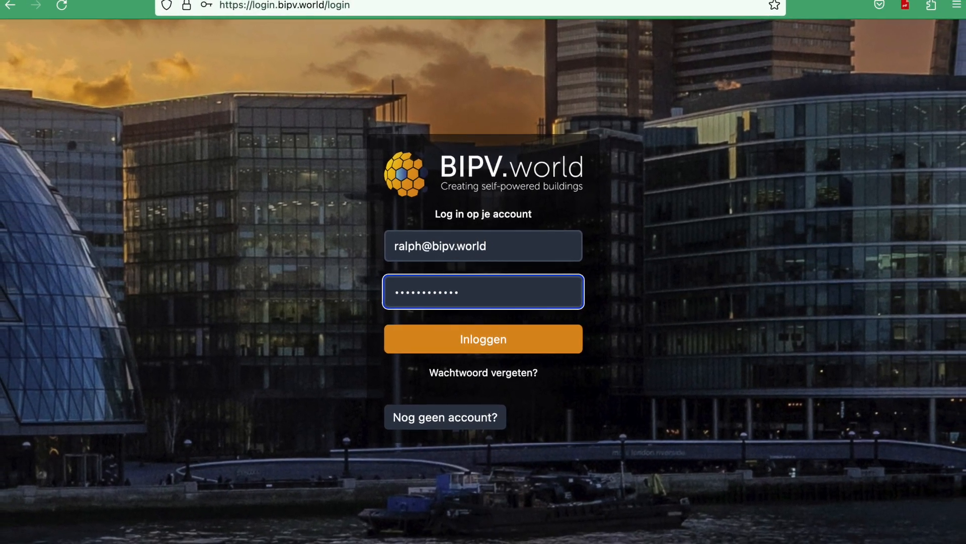
pyautogui.click(483, 338)
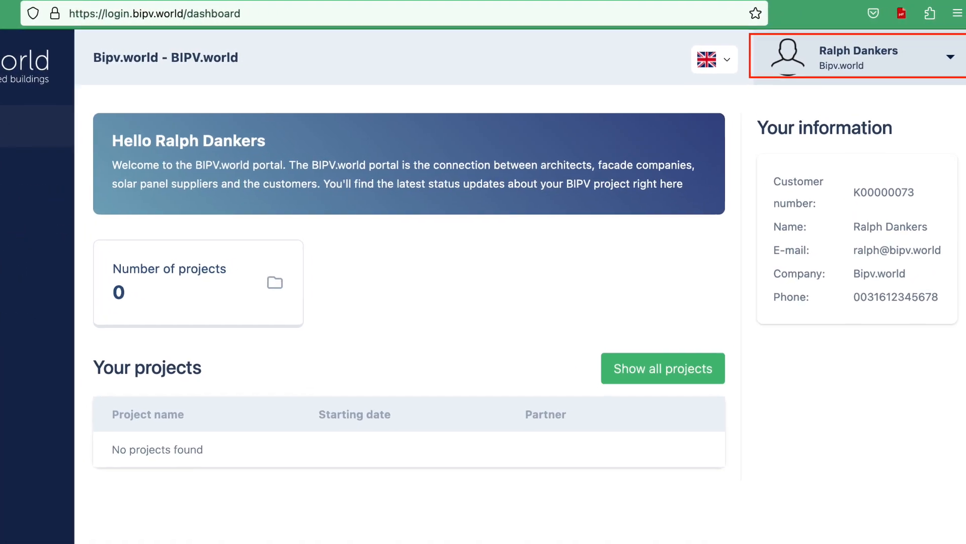
# Check the dashboard's account panel, then go to the empty Projects page.
pyautogui.click(856, 58)
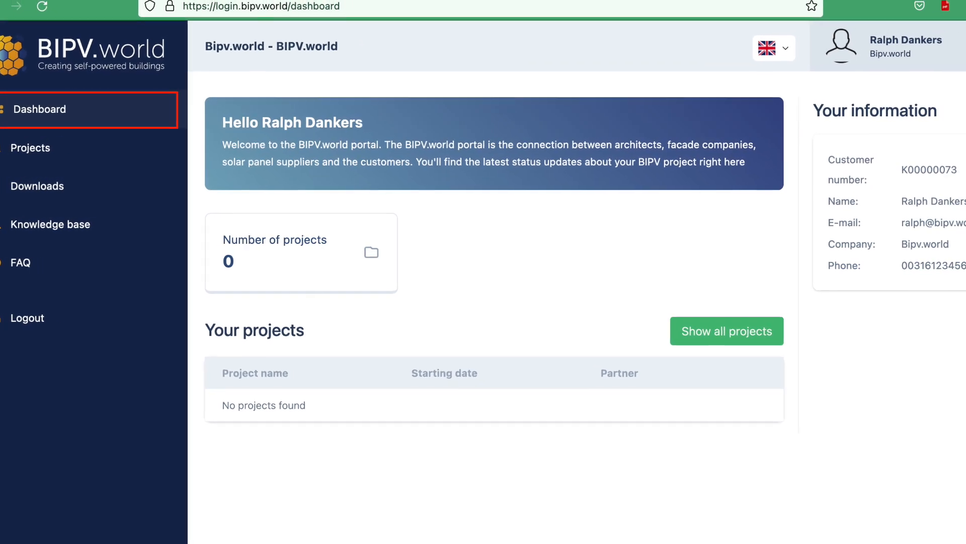
pyautogui.click(47, 148)
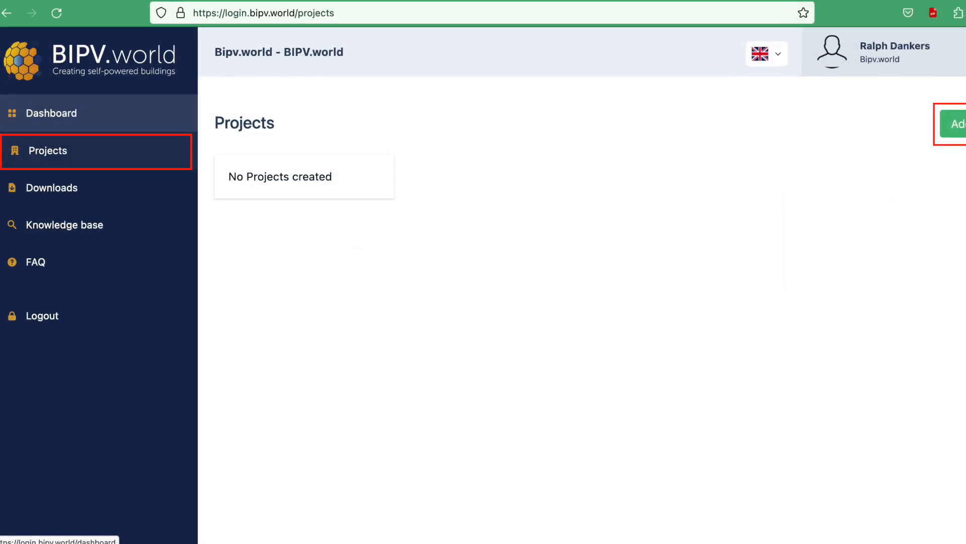